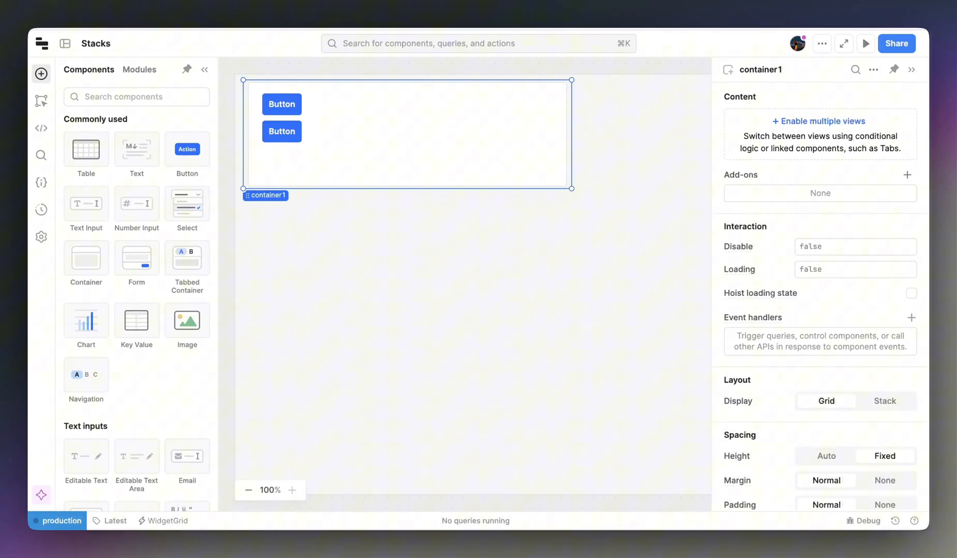
{"action": "mouse_move", "coordinate": [487, 280]}
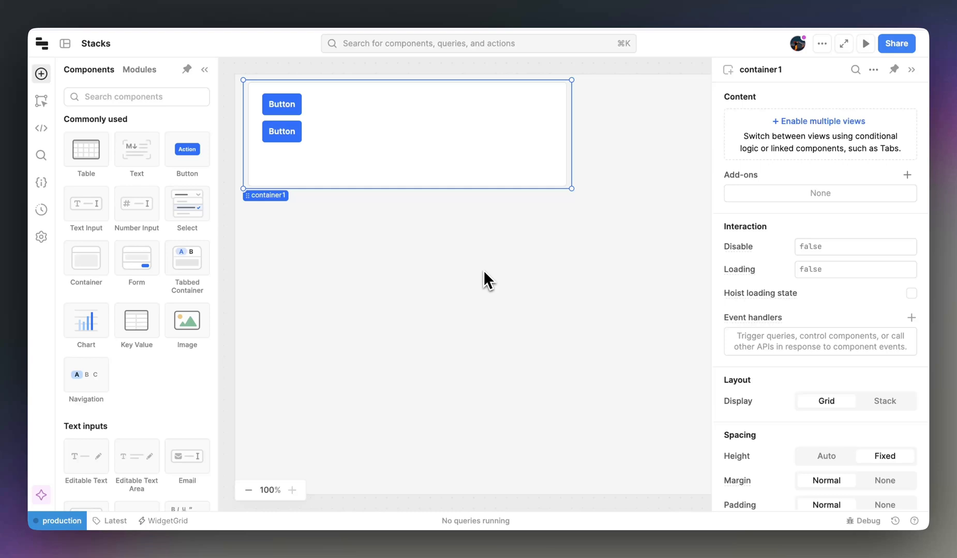
{"action": "mouse_move", "coordinate": [885, 401]}
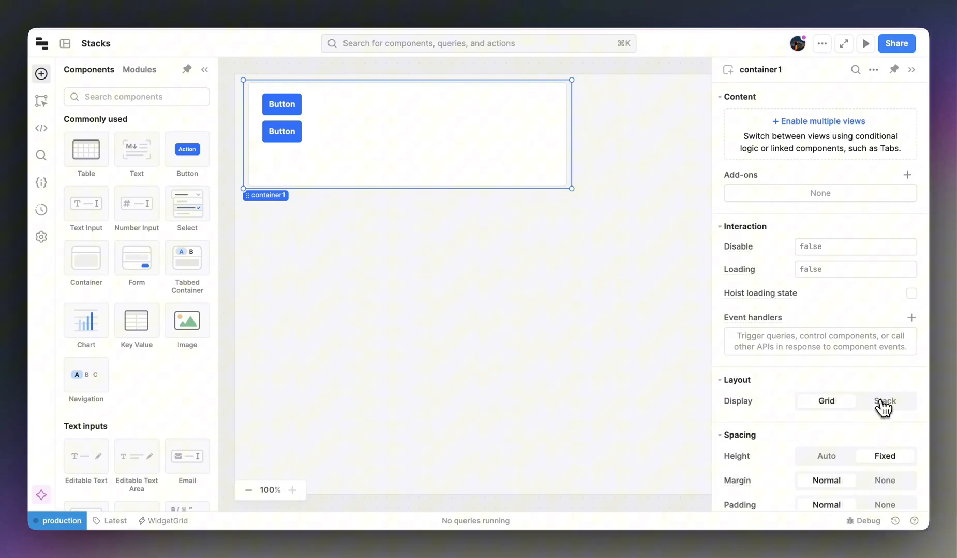
- Set container1's Display to Stack so its two buttons sit in a horizontal row
{"action": "left_click", "coordinate": [884, 401]}
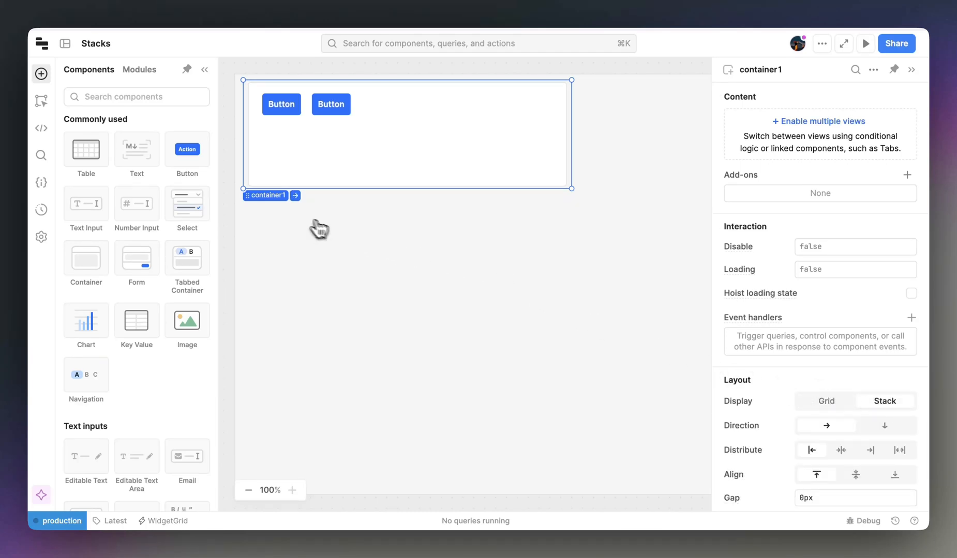
- Filter the Components panel by 'stack' to surface the Stack container component
{"action": "type", "text": "stack"}
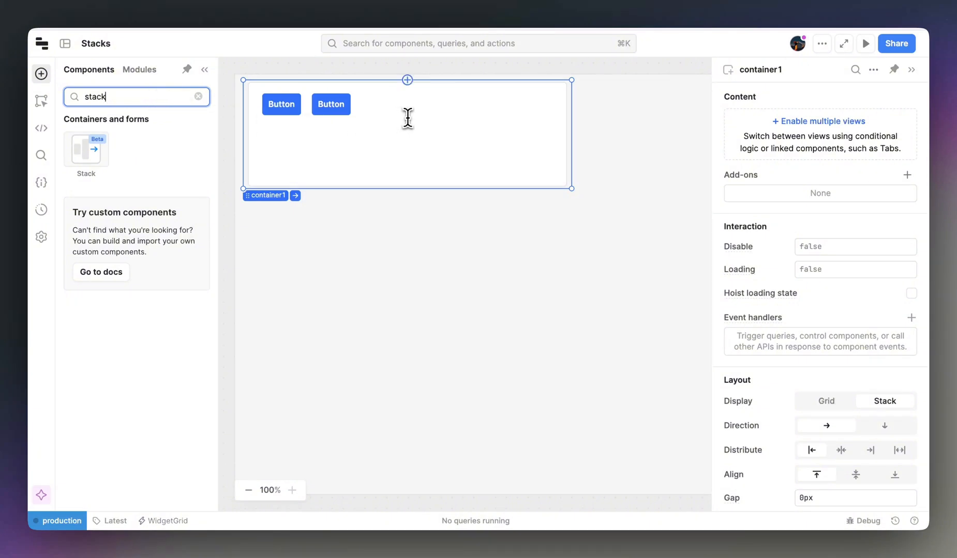
{"action": "mouse_move", "coordinate": [684, 334]}
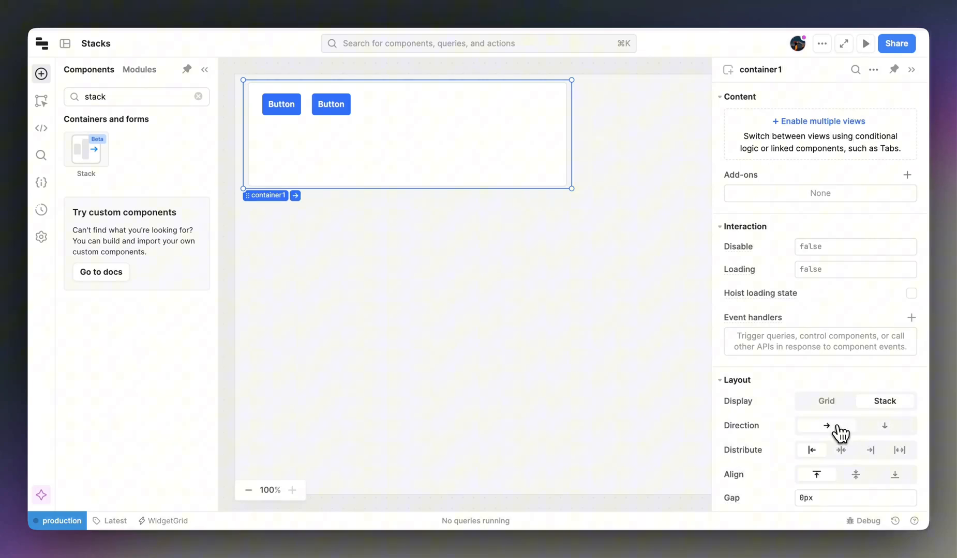
- Align and distribute container1's buttons to center with a 10px gap
{"action": "left_click", "coordinate": [854, 474]}
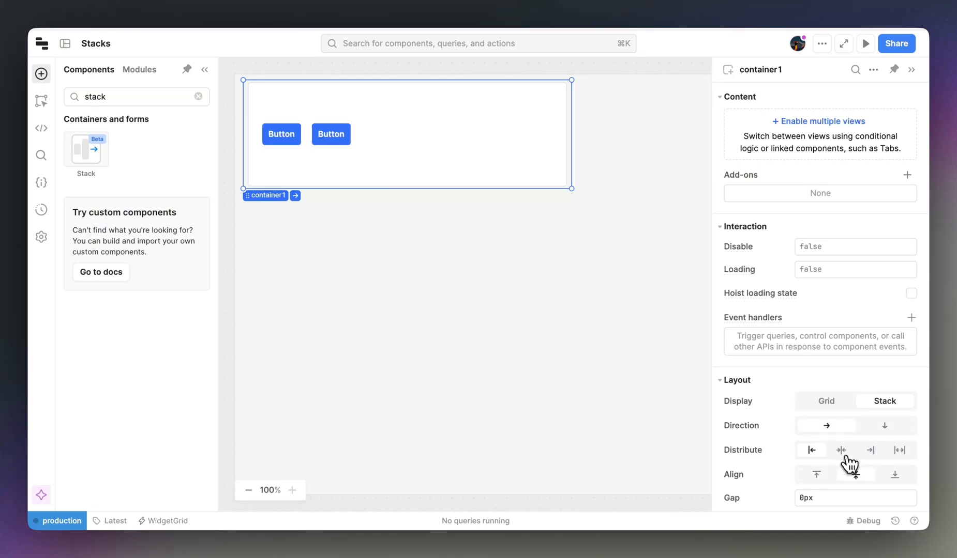
{"action": "left_click", "coordinate": [840, 450]}
{"action": "type", "text": "10"}
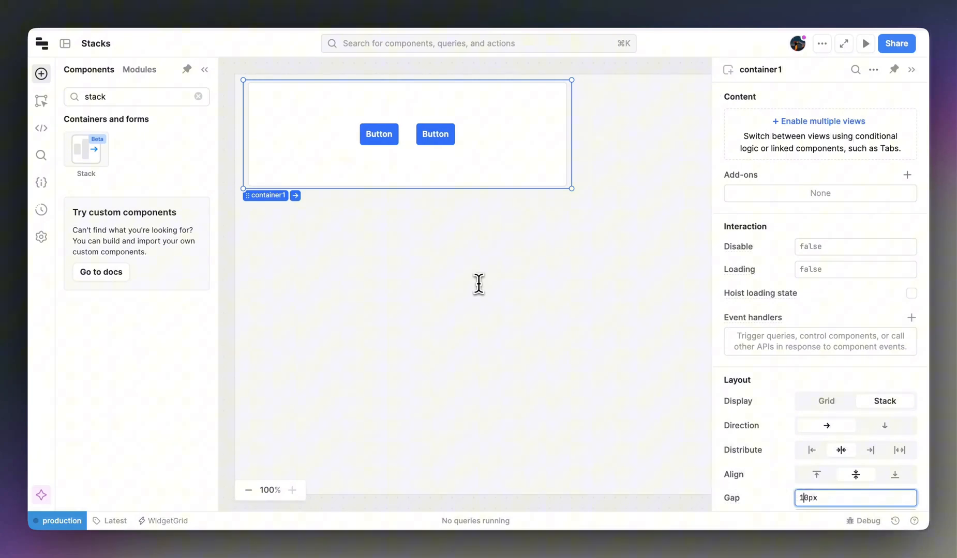
{"action": "left_click", "coordinate": [379, 133]}
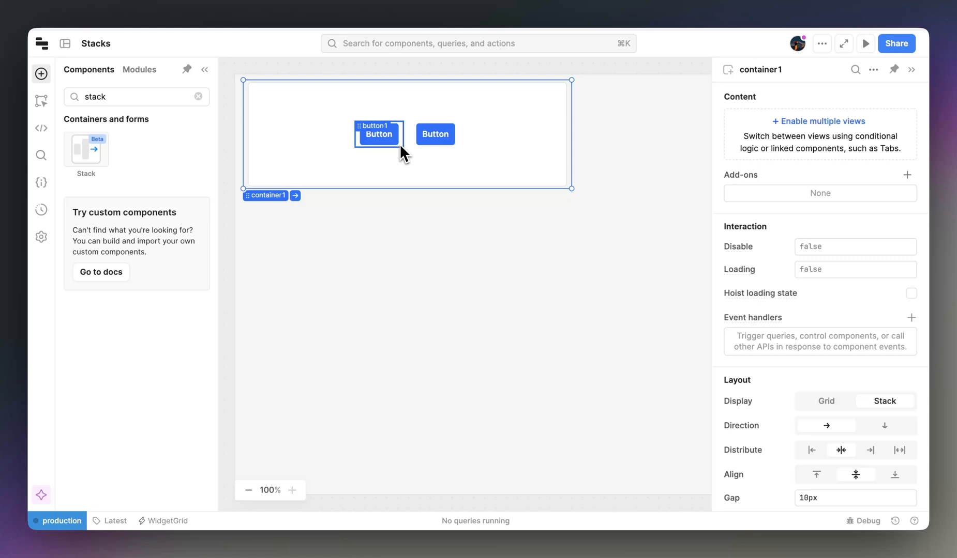
- Resize button1 to a fixed width and set its Width to 300px
{"action": "left_click", "coordinate": [378, 134]}
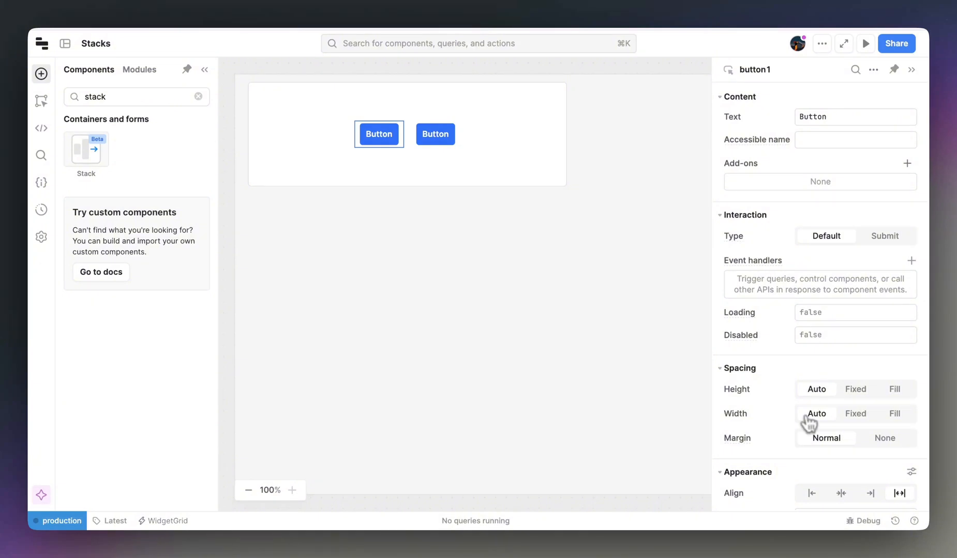
{"action": "left_click", "coordinate": [854, 413]}
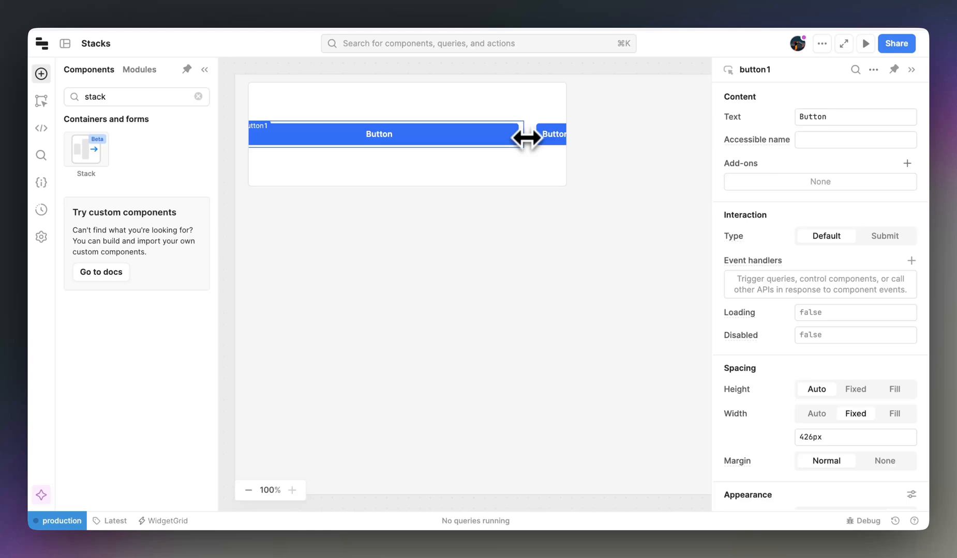
{"action": "left_click_drag", "start_coordinate": [524, 137], "coordinate": [466, 137]}
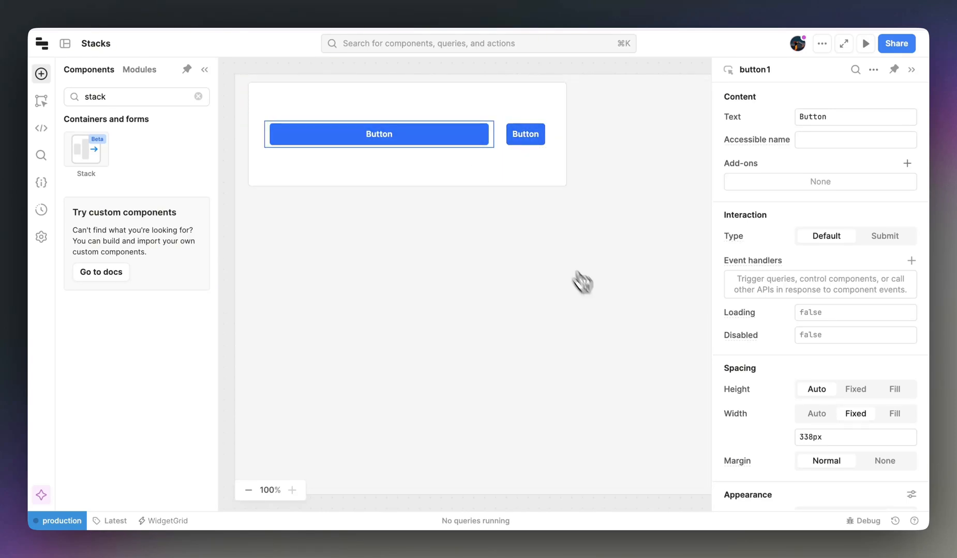
{"action": "left_click", "coordinate": [854, 437]}
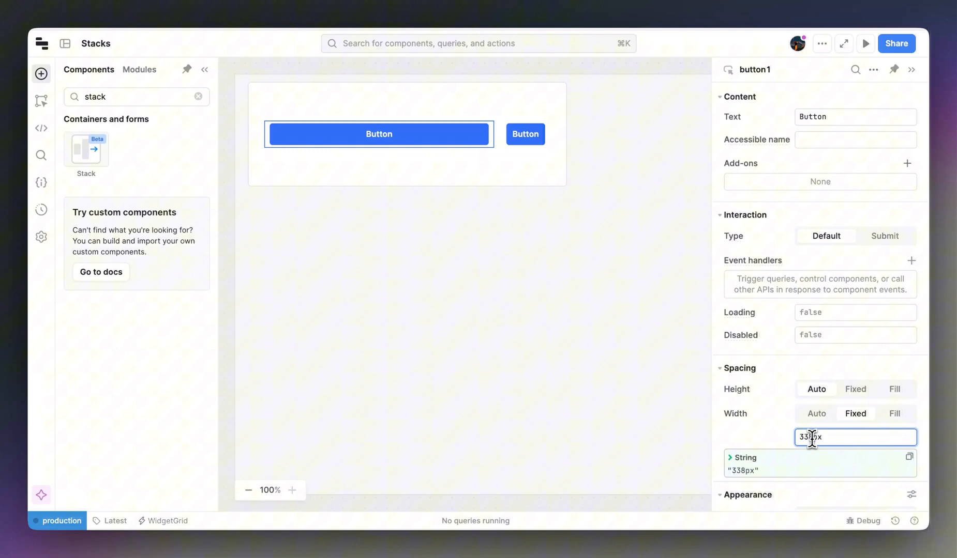
{"action": "type", "text": "300px"}
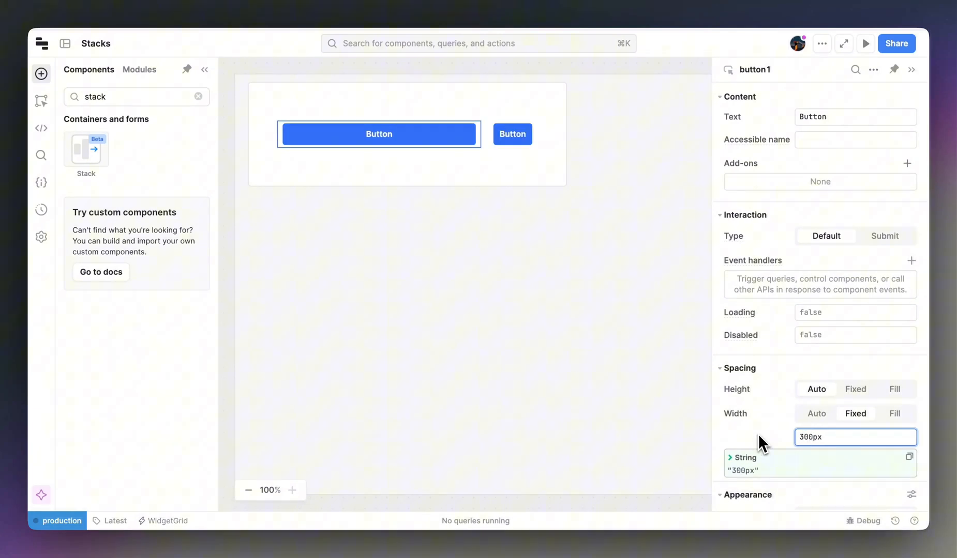
- Set both button1 and button2 to Fill width so they split the row equally
{"action": "left_click", "coordinate": [894, 414]}
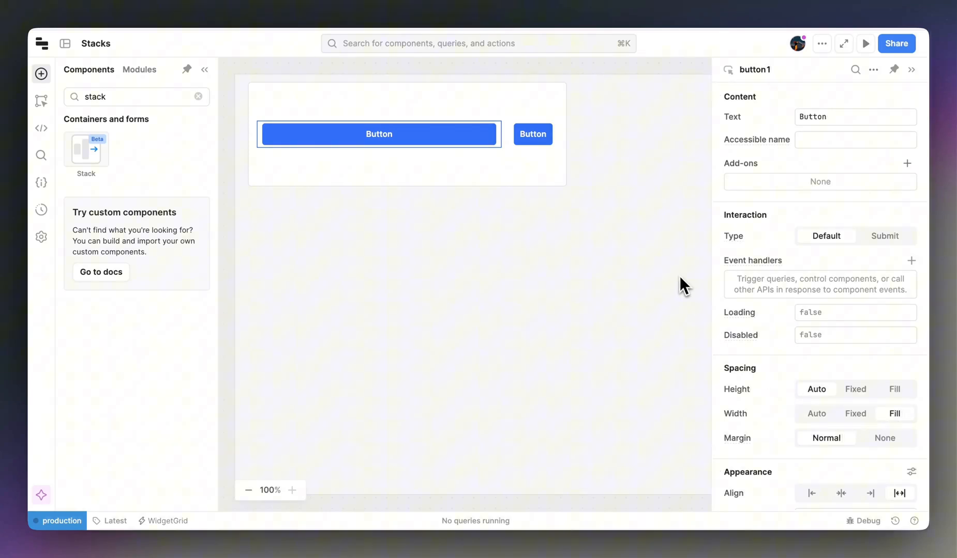
{"action": "left_click", "coordinate": [531, 133]}
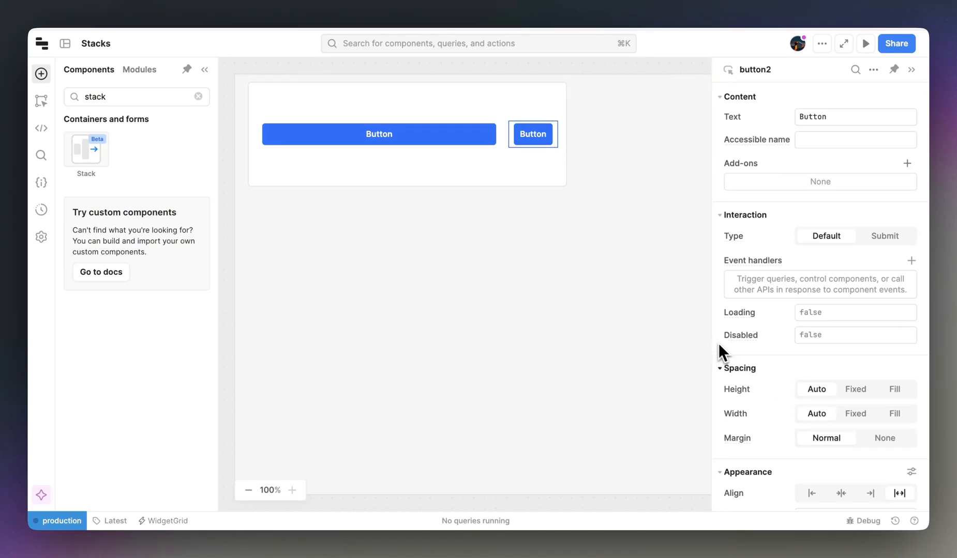
{"action": "left_click", "coordinate": [895, 414]}
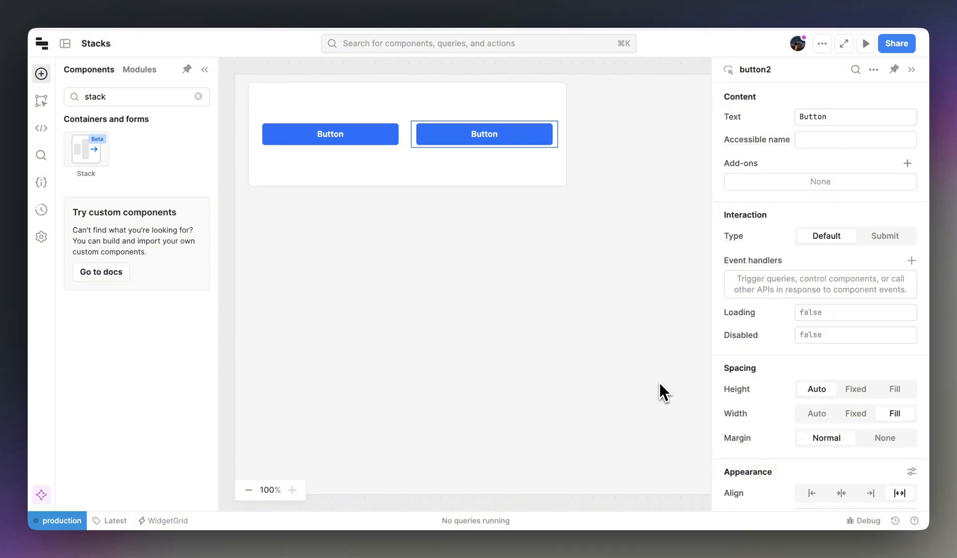
{"action": "mouse_move", "coordinate": [657, 394]}
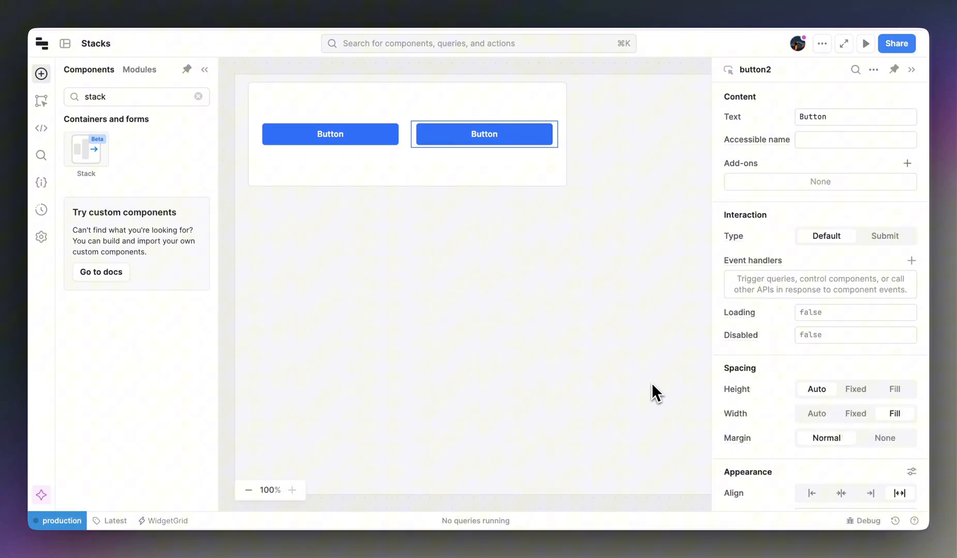
{"action": "mouse_move", "coordinate": [630, 392]}
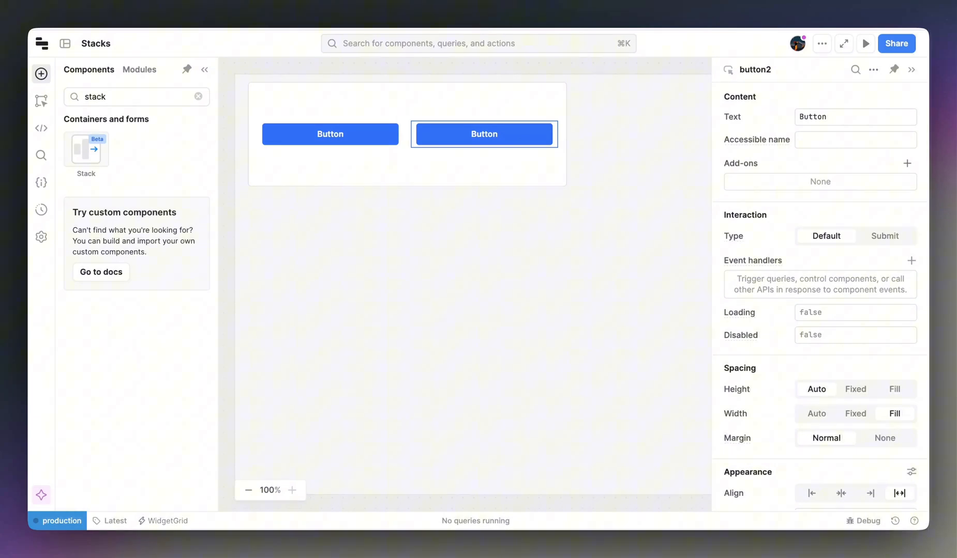
{"action": "mouse_move", "coordinate": [459, 261]}
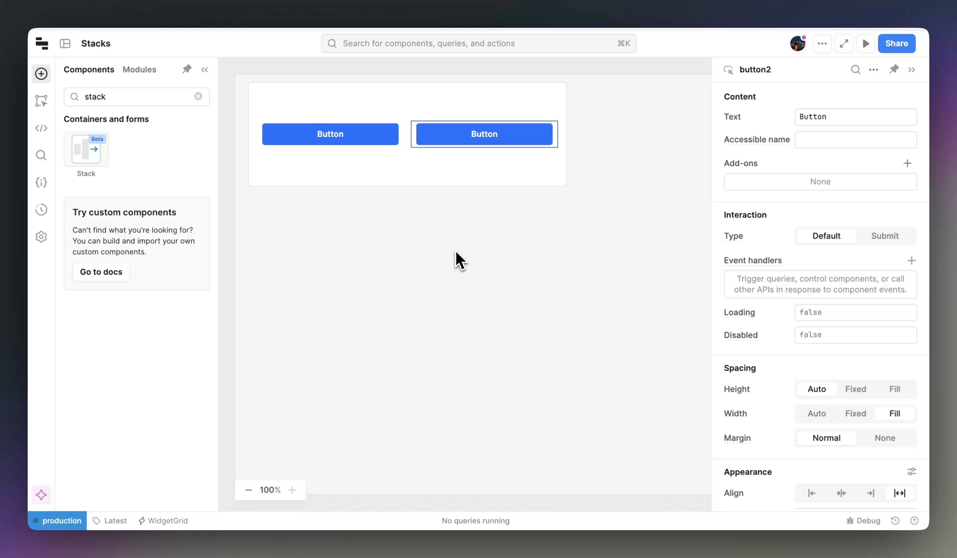
- Enlarge button1's width, then enable Allow wrap on container1 so items flow to new rows
{"action": "left_click", "coordinate": [329, 134]}
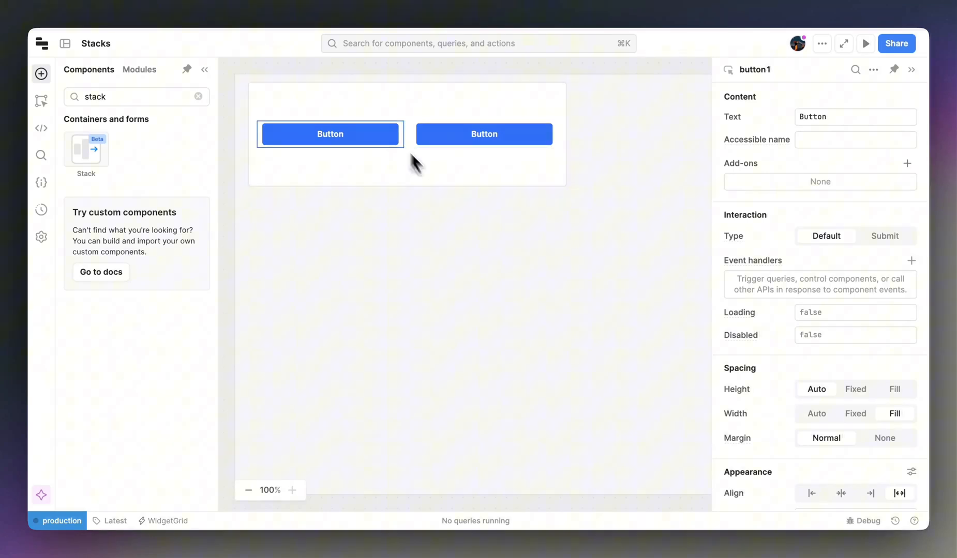
{"action": "left_click", "coordinate": [854, 413]}
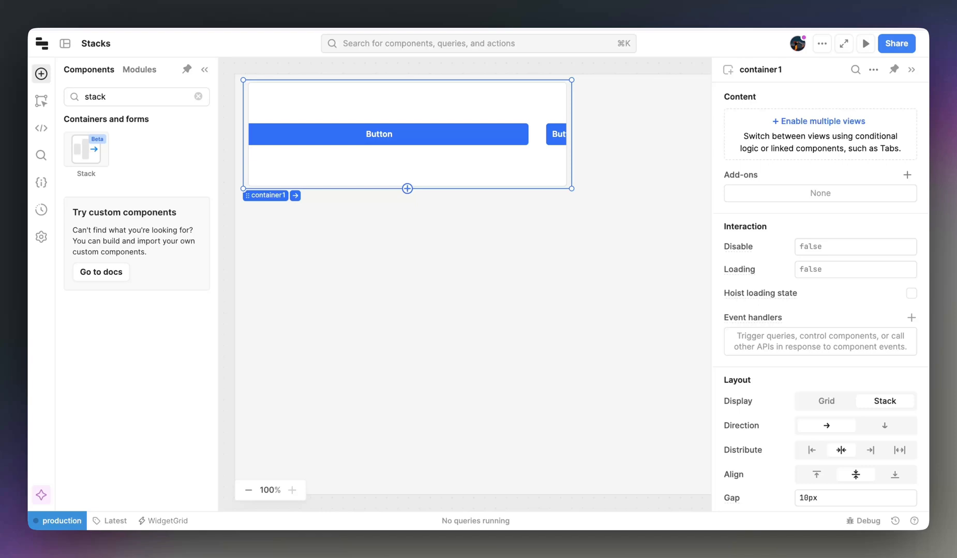
{"action": "mouse_move", "coordinate": [603, 254]}
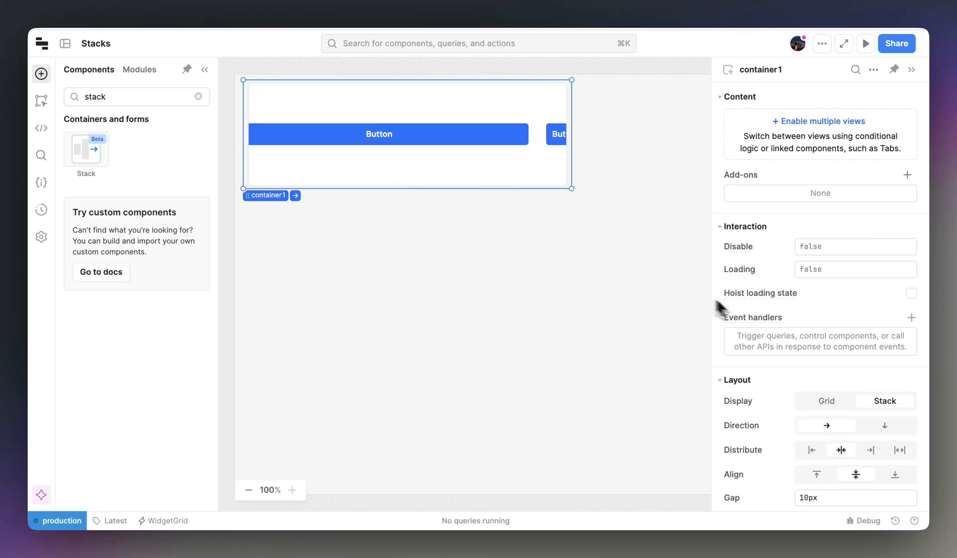
{"action": "mouse_move", "coordinate": [785, 376]}
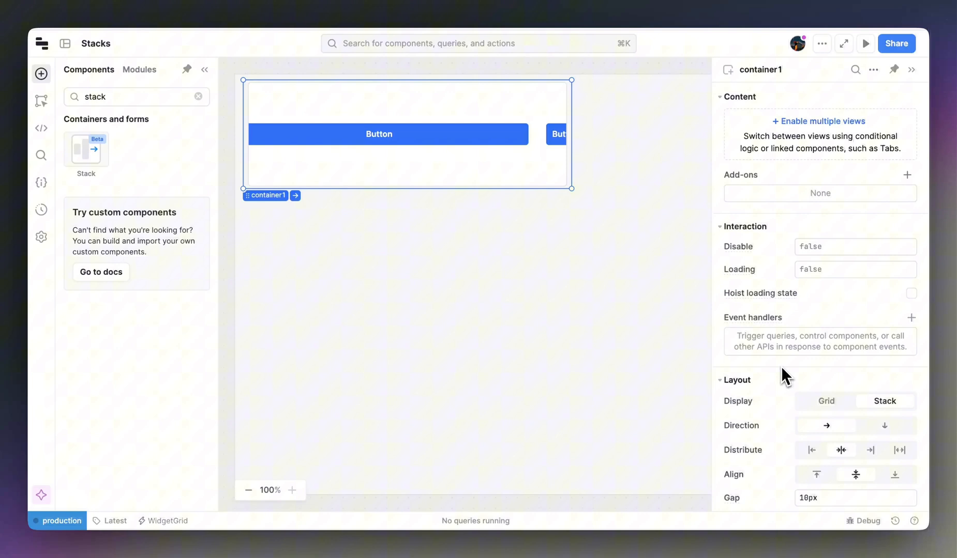
{"action": "scroll", "scroll_direction": "down", "scroll_amount": 3}
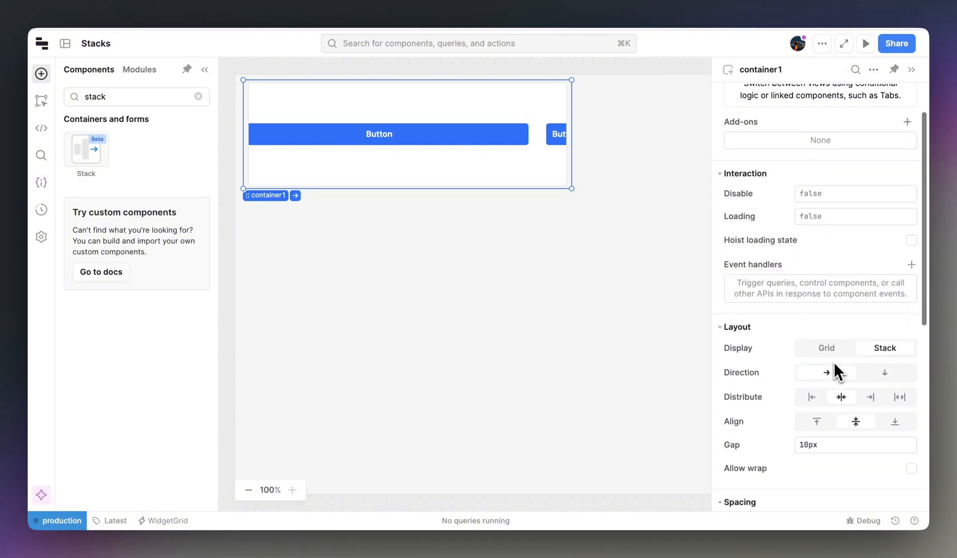
{"action": "scroll", "scroll_direction": "down", "scroll_amount": 3}
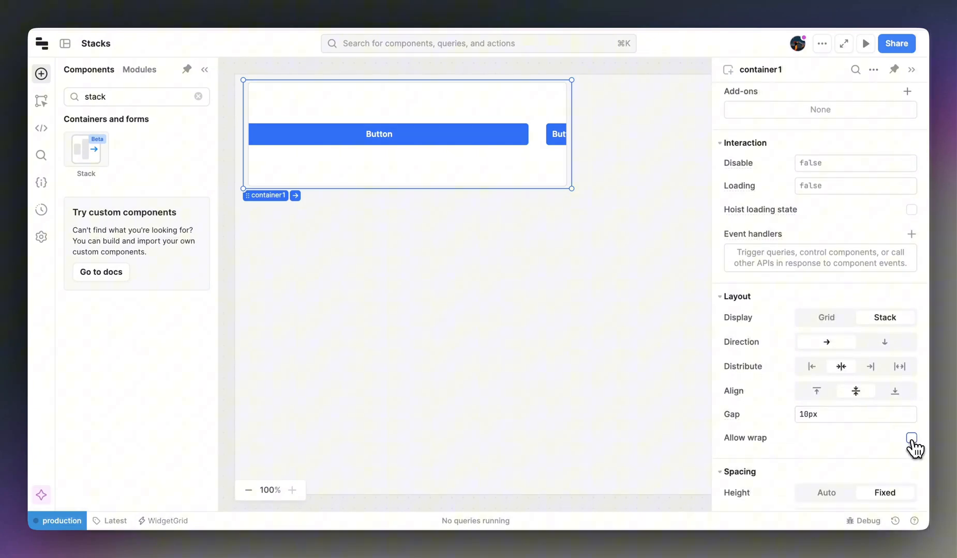
{"action": "left_click", "coordinate": [911, 439]}
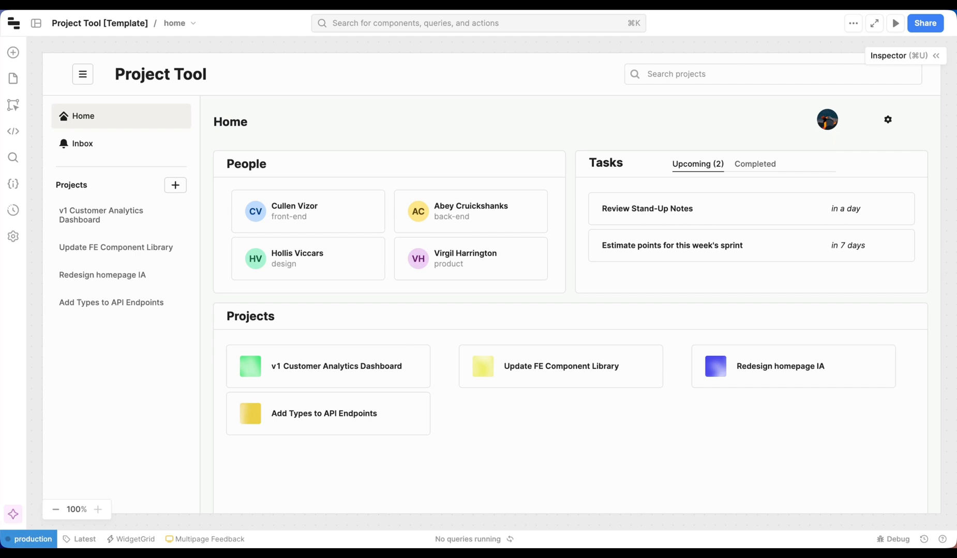
{"action": "mouse_move", "coordinate": [783, 66]}
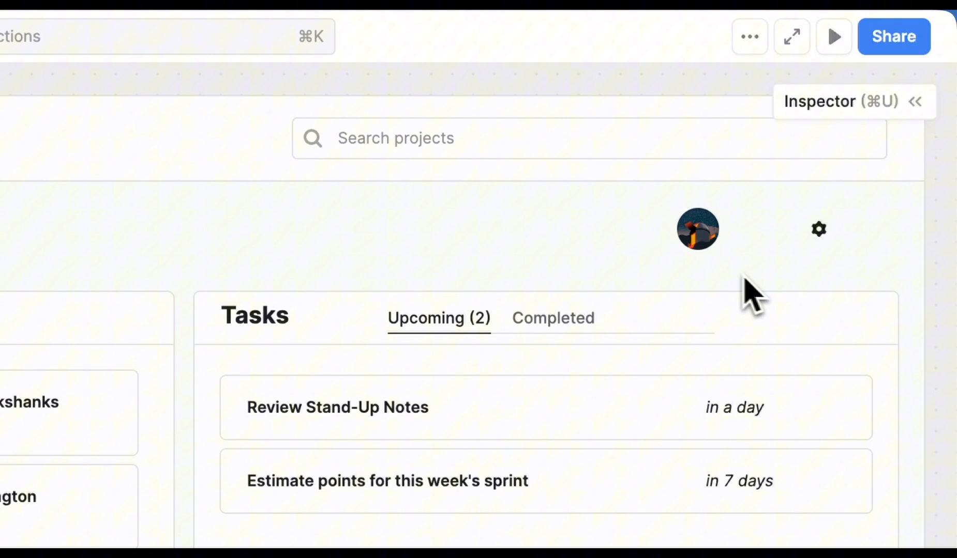
{"action": "mouse_move", "coordinate": [794, 286]}
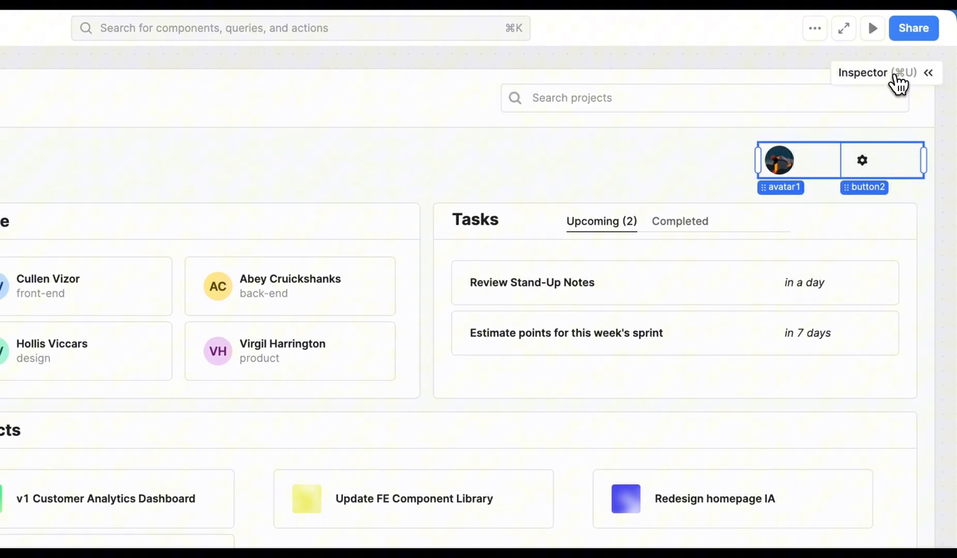
- Show the Inspector for the selected avatar1 and button2 pair in the header
{"action": "left_click", "coordinate": [928, 73]}
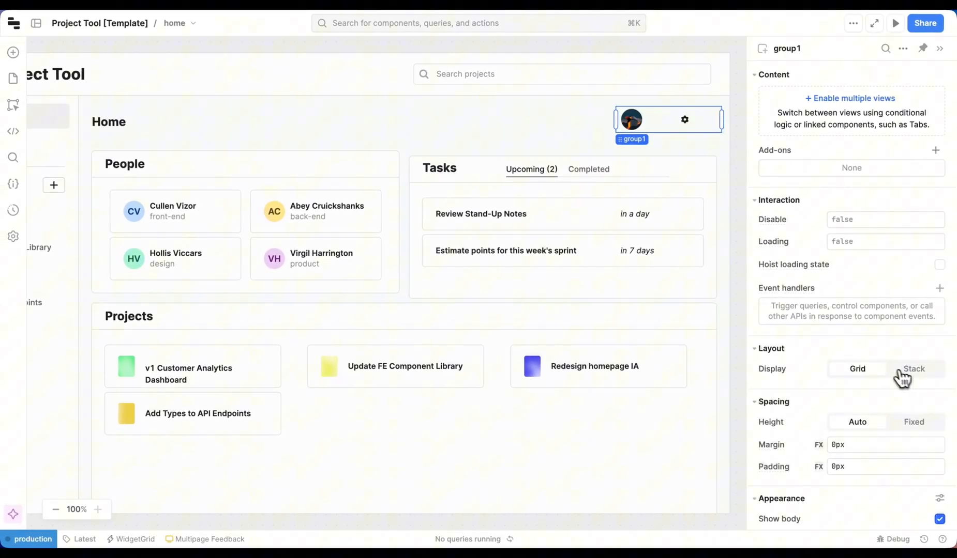
{"action": "mouse_move", "coordinate": [922, 379]}
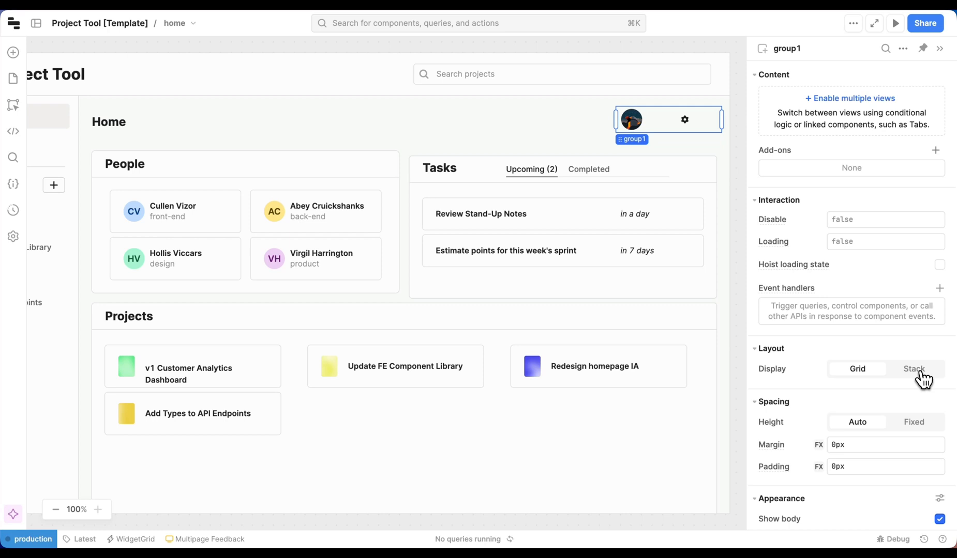
- Set group1's Display to Stack, give avatar1 Auto width, and select button2
{"action": "left_click", "coordinate": [913, 368]}
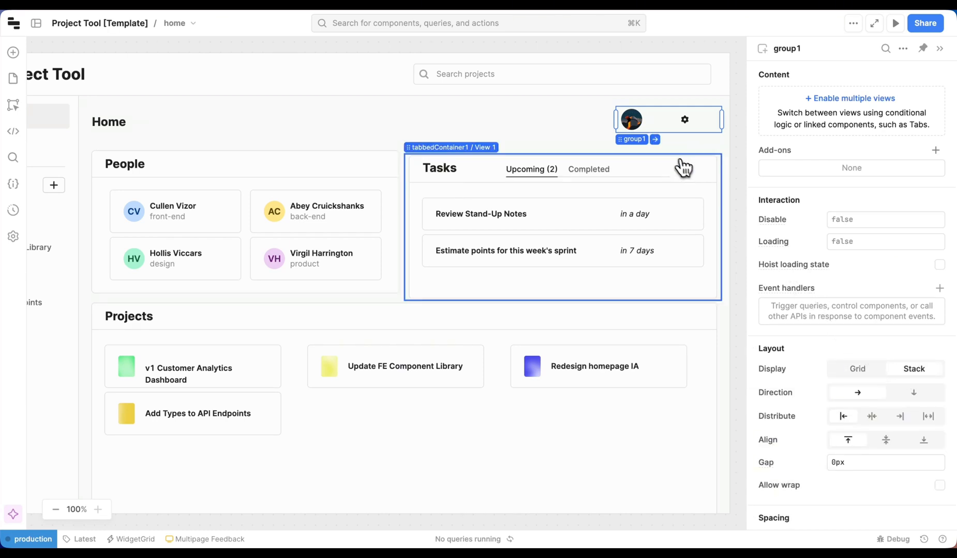
{"action": "left_click", "coordinate": [630, 119]}
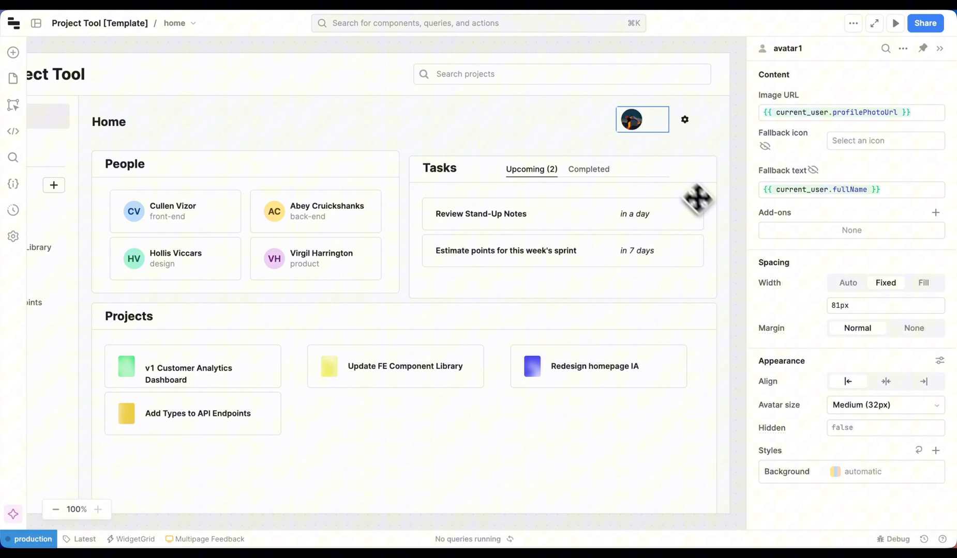
{"action": "left_click", "coordinate": [847, 282]}
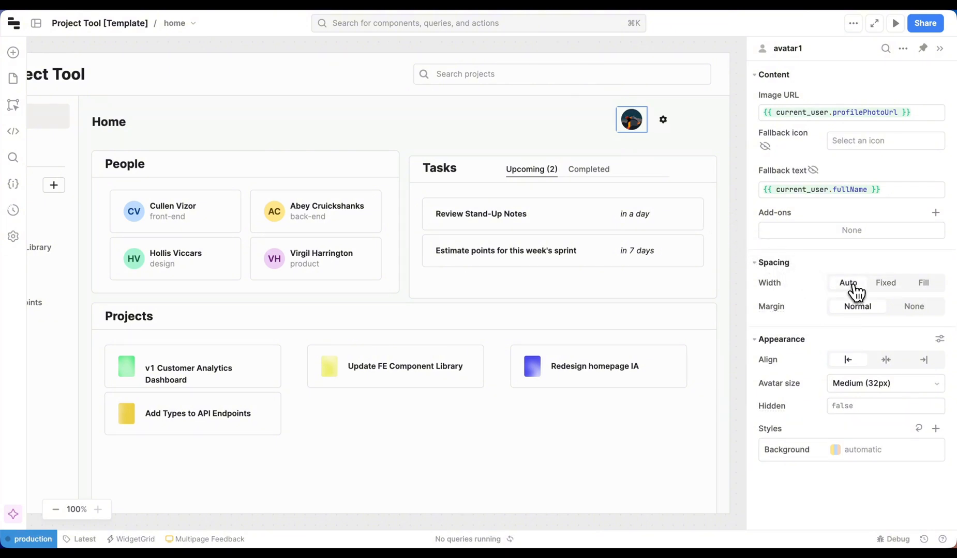
{"action": "left_click", "coordinate": [673, 119]}
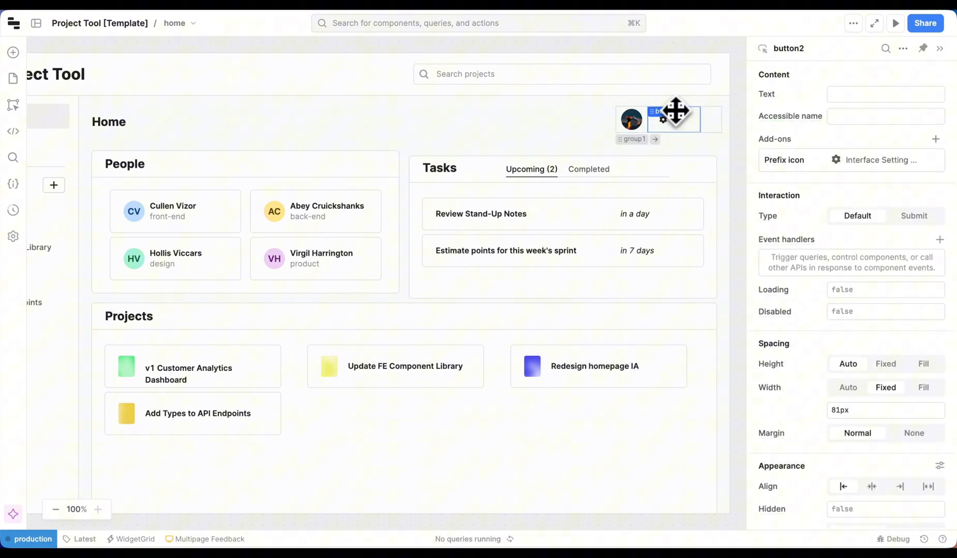